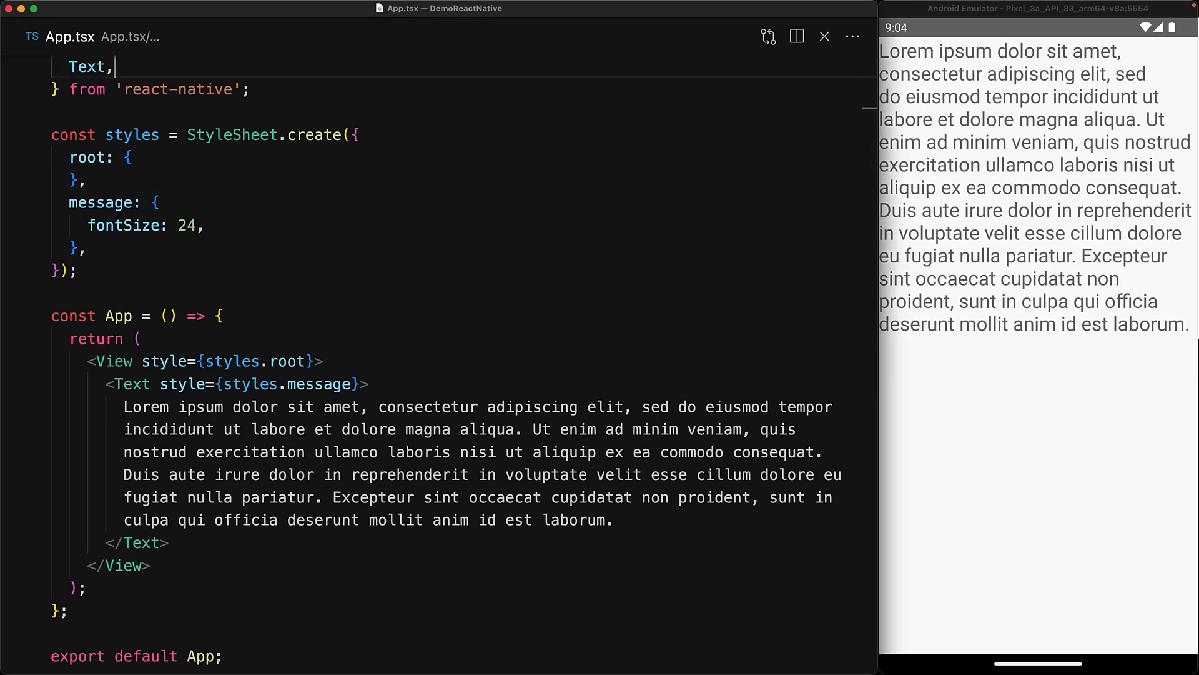
# Step: Add 'SafeAreaView,' to the react-native import list in App.tsx and select the name
pyautogui.write('SafeAreaV')
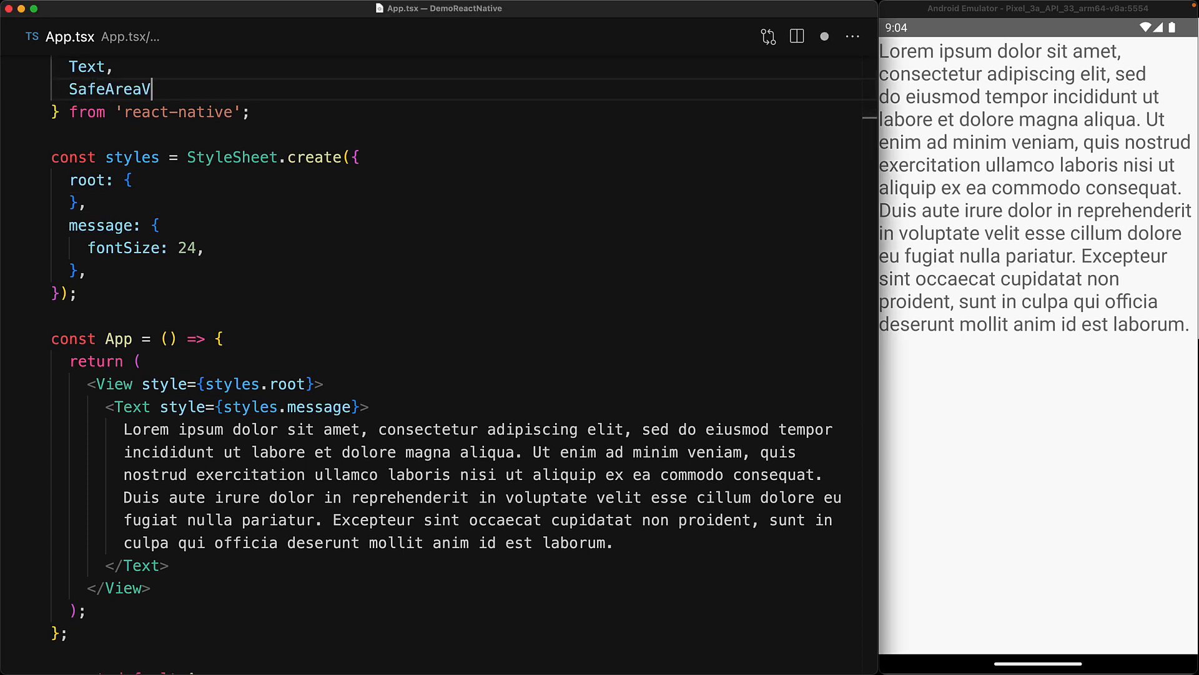
pyautogui.write('iew,')
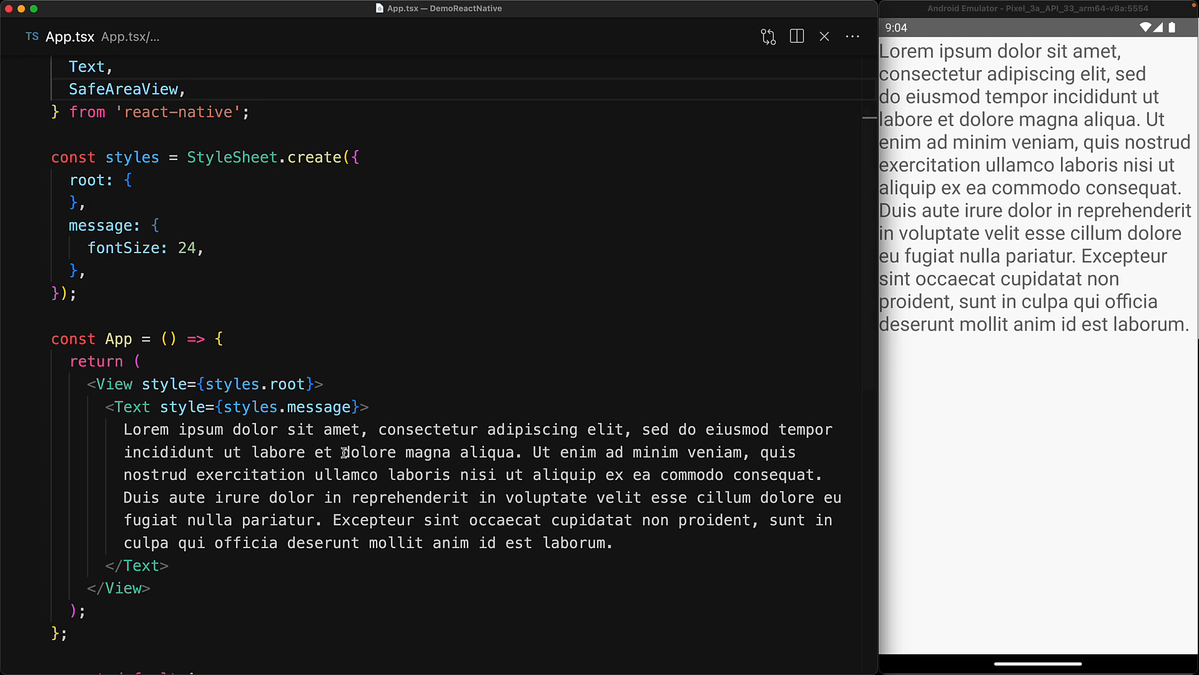
pyautogui.doubleClick(123, 89)
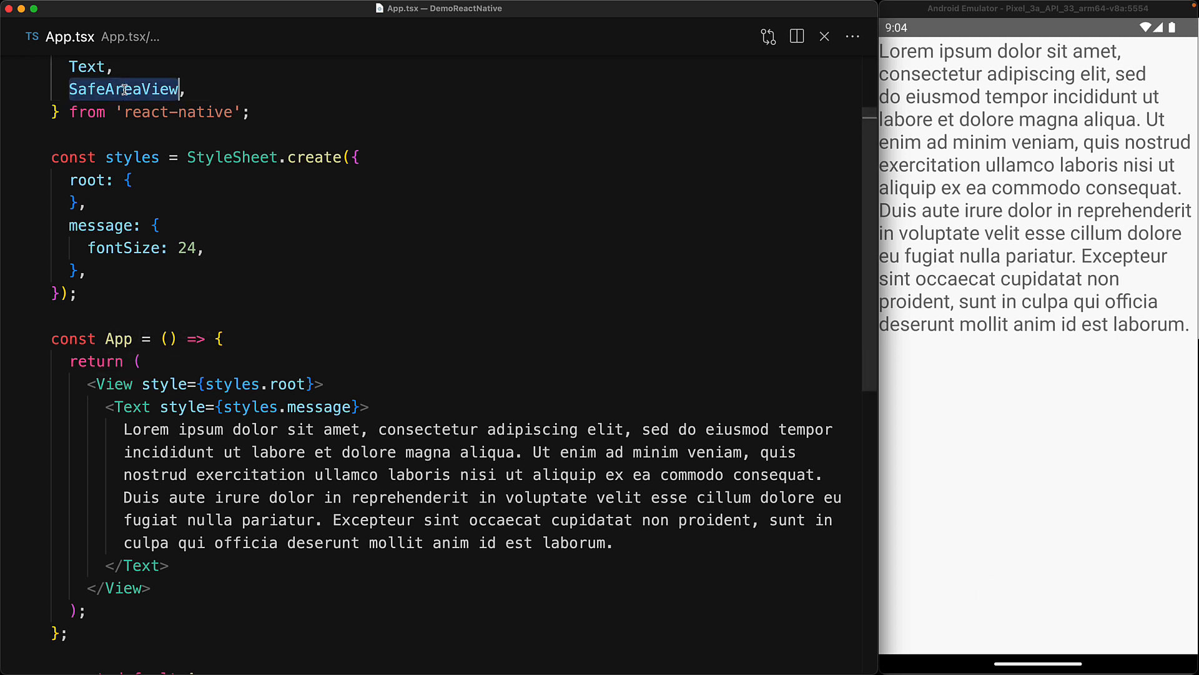
pyautogui.doubleClick(113, 384)
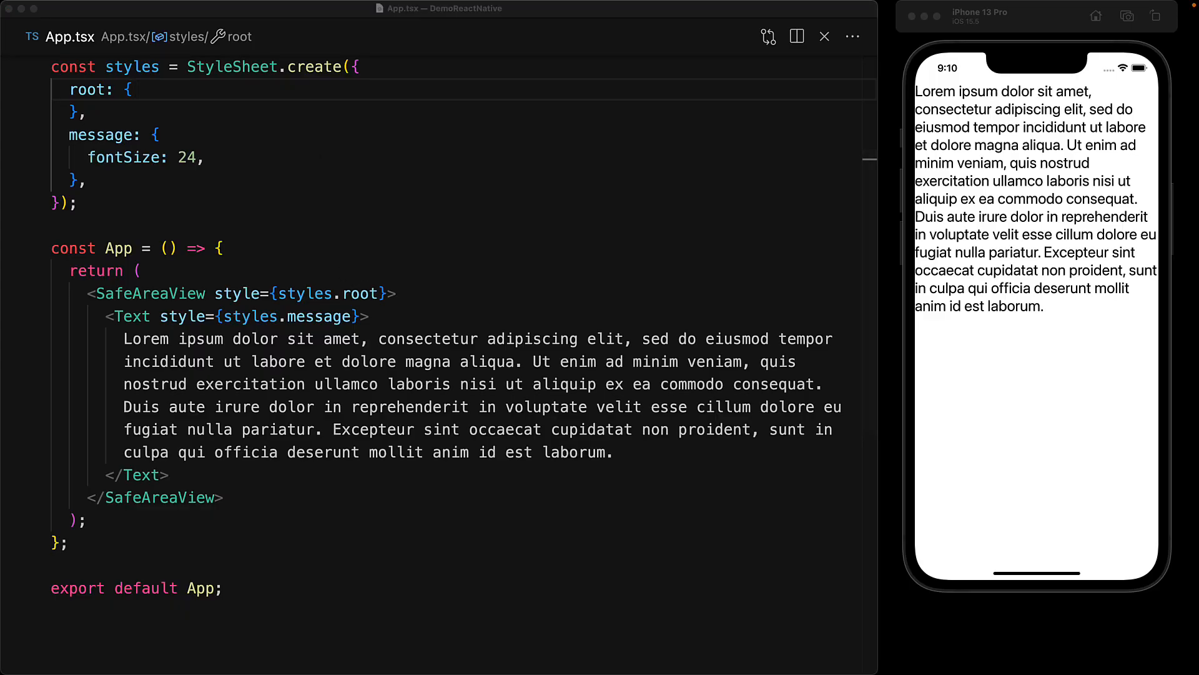
pyautogui.moveTo(296, 202)
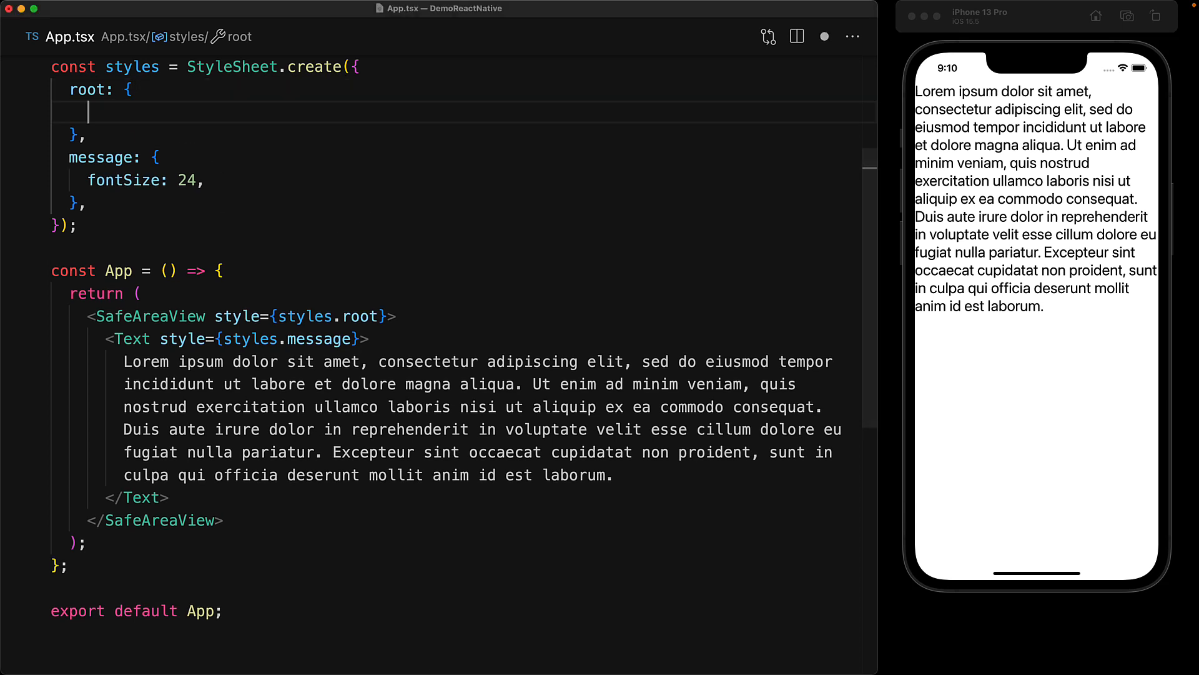
pyautogui.write('padding: 20,')
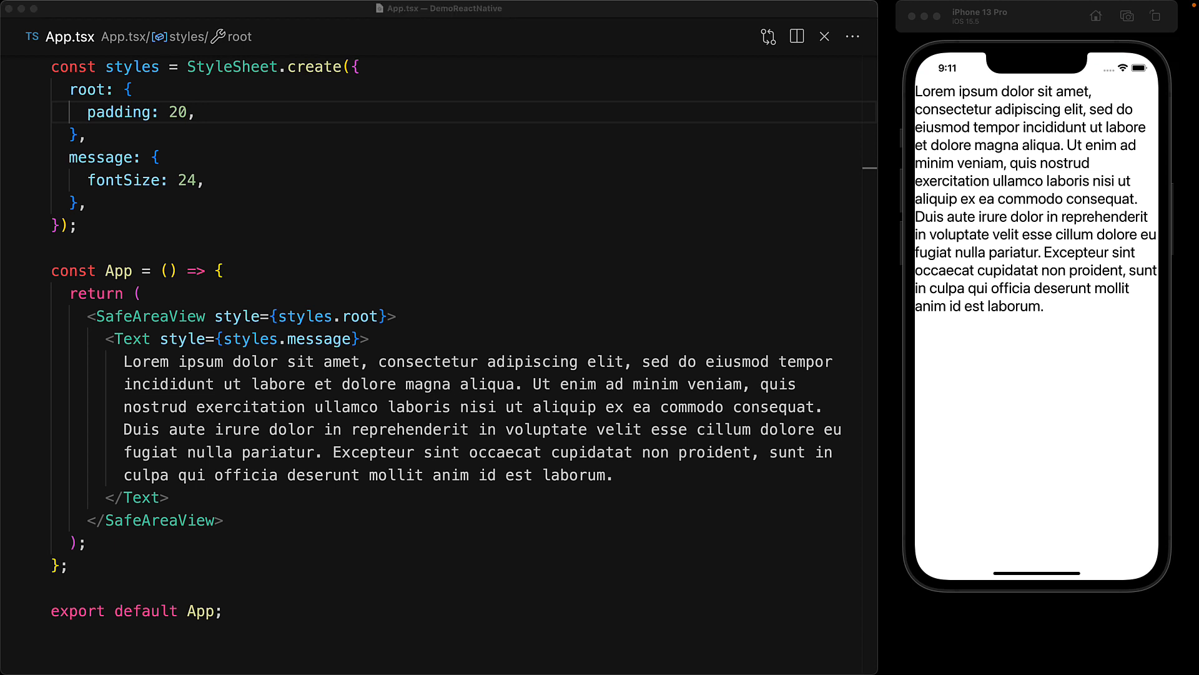
pyautogui.press('Backspace')
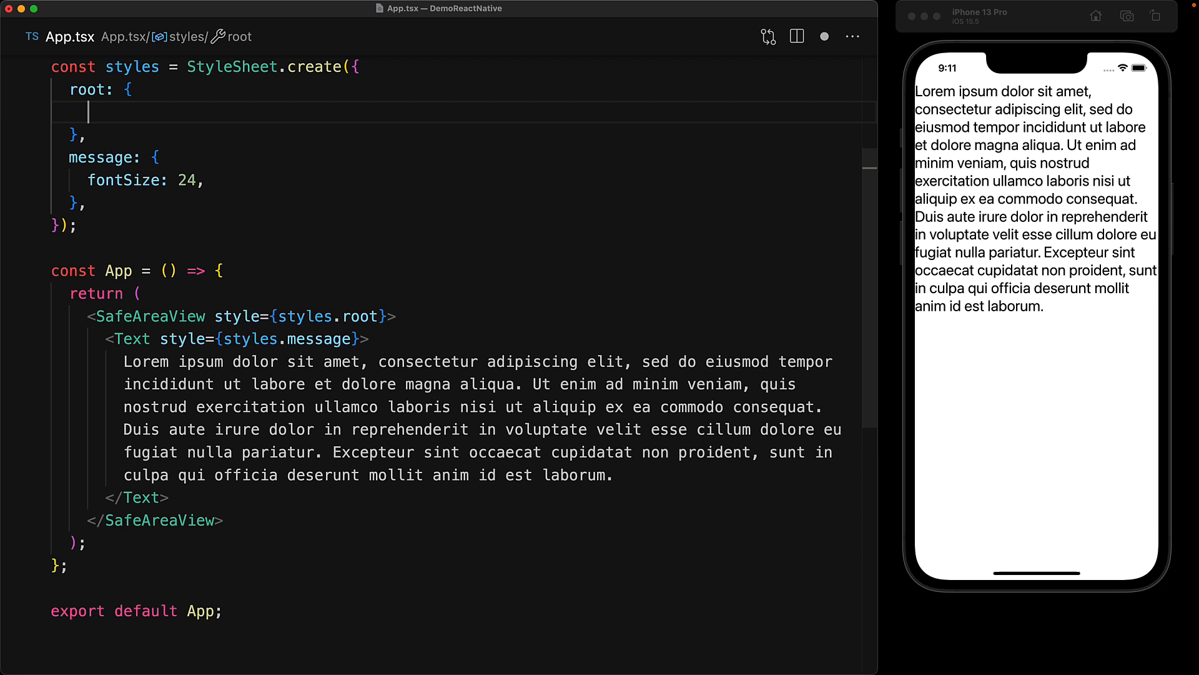
pyautogui.press('Backspace')
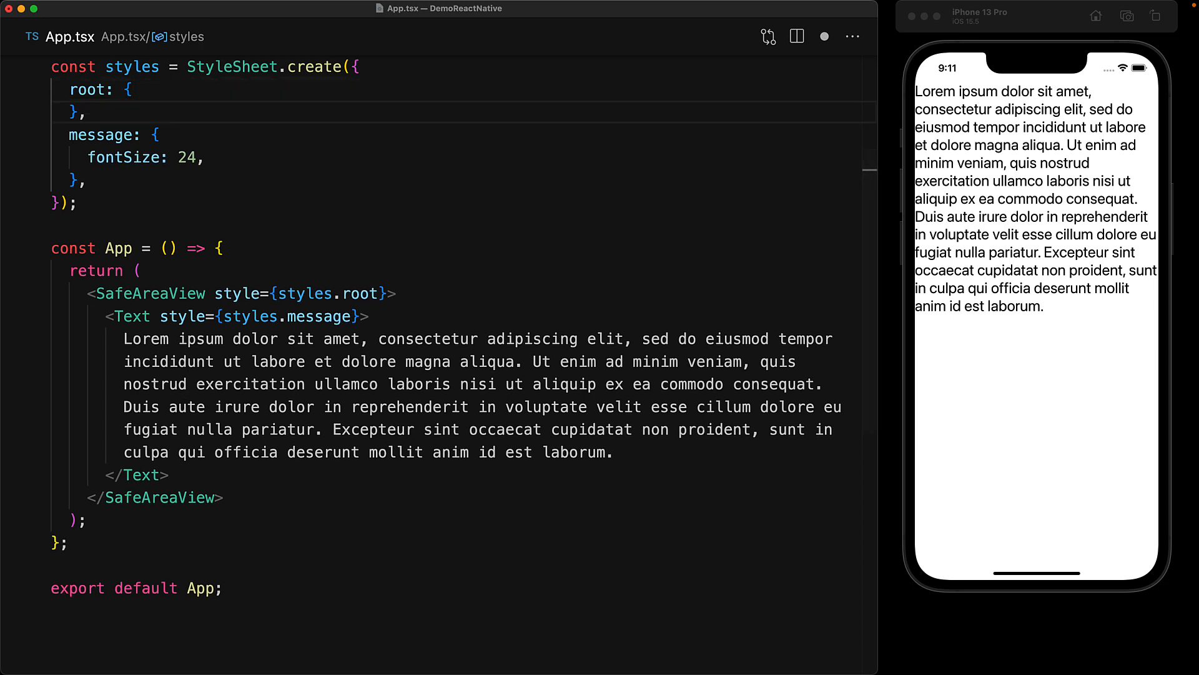
# Step: Add a view style with padding 20 and wrap the Text in <View style={styles.view}>
pyautogui.write('view: {')
pyautogui.write('padding: 20,')
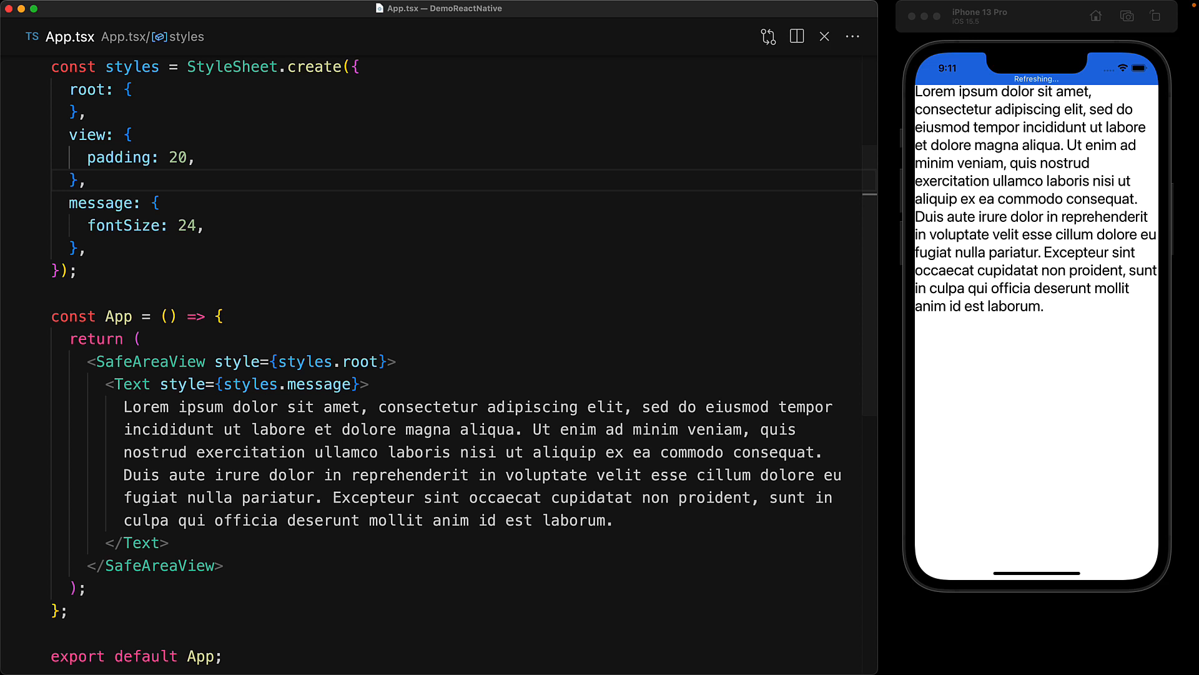
pyautogui.write('<View sty')
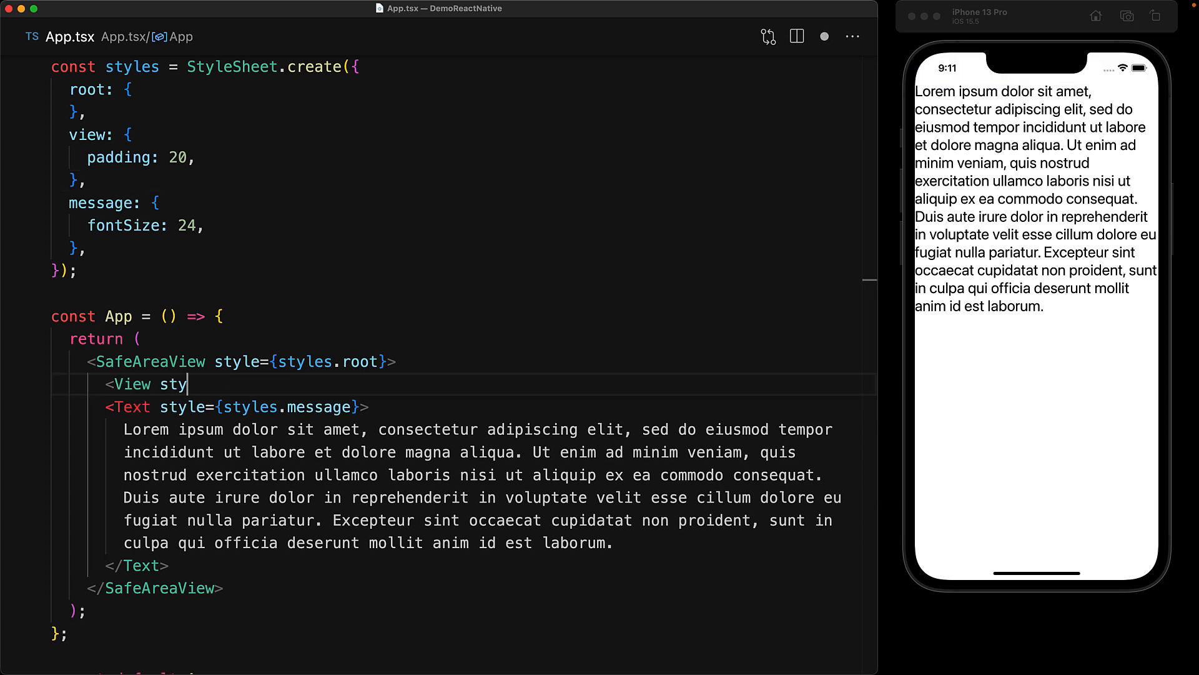
pyautogui.write('le={styles.view}>')
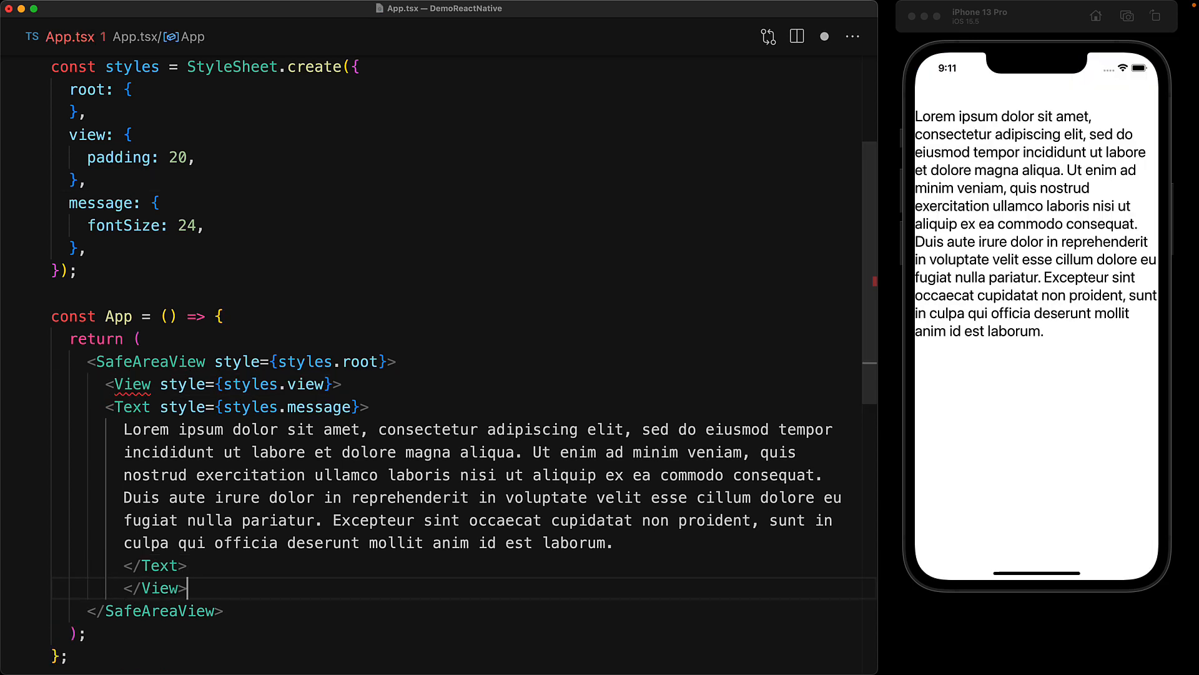